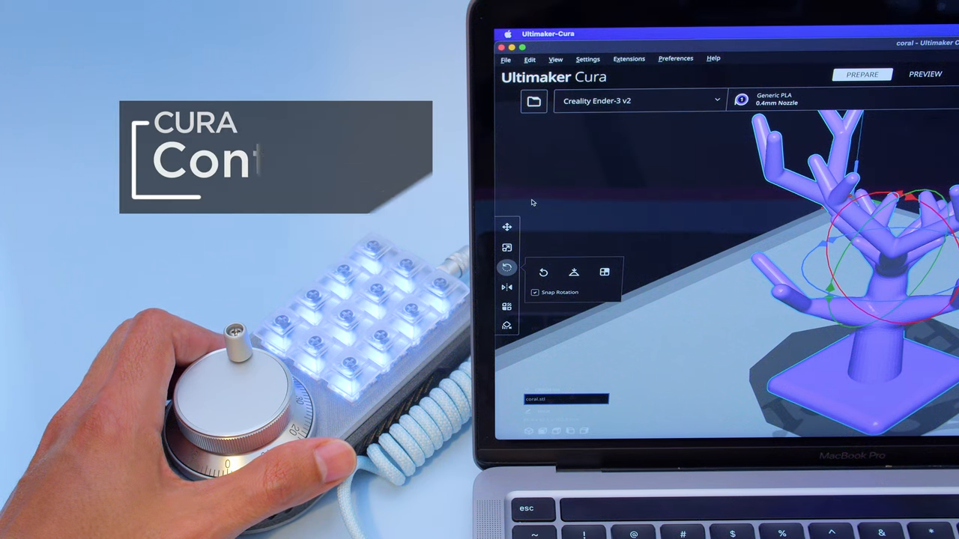
Switch the tree model from Rotate to the Move tool via the macropad, showing its position settings.
{"action": "left_click", "coordinate": [506, 228]}
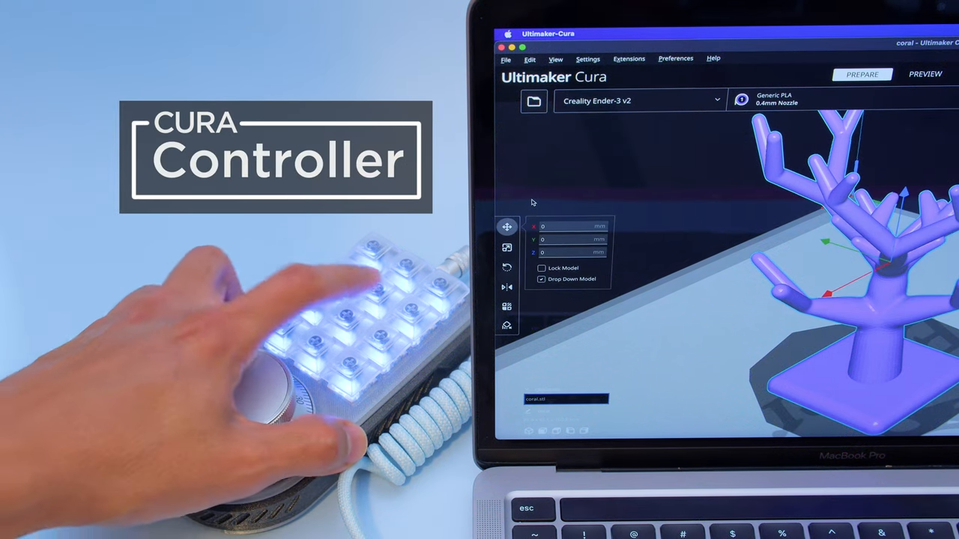
{"action": "left_click", "coordinate": [506, 267]}
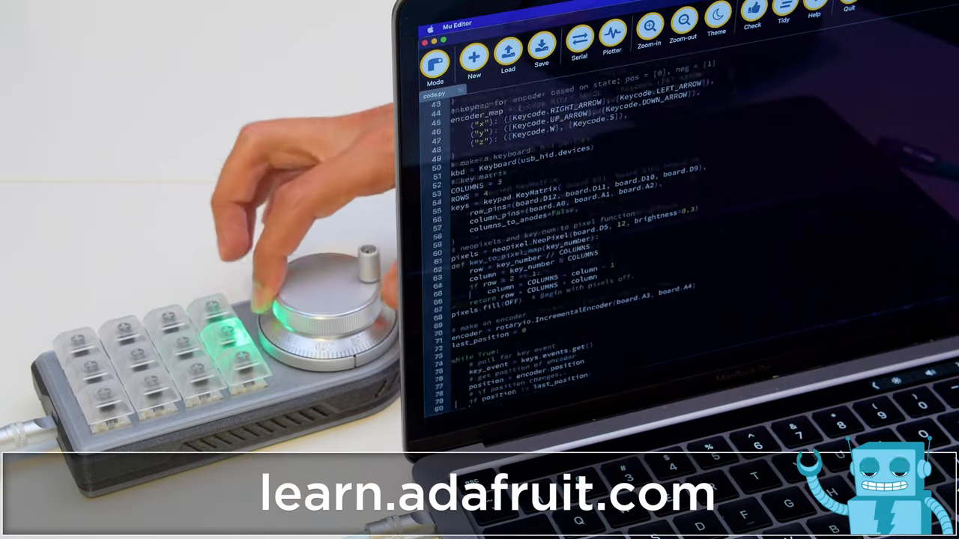
{"action": "scroll", "scroll_direction": "down", "scroll_amount": 3}
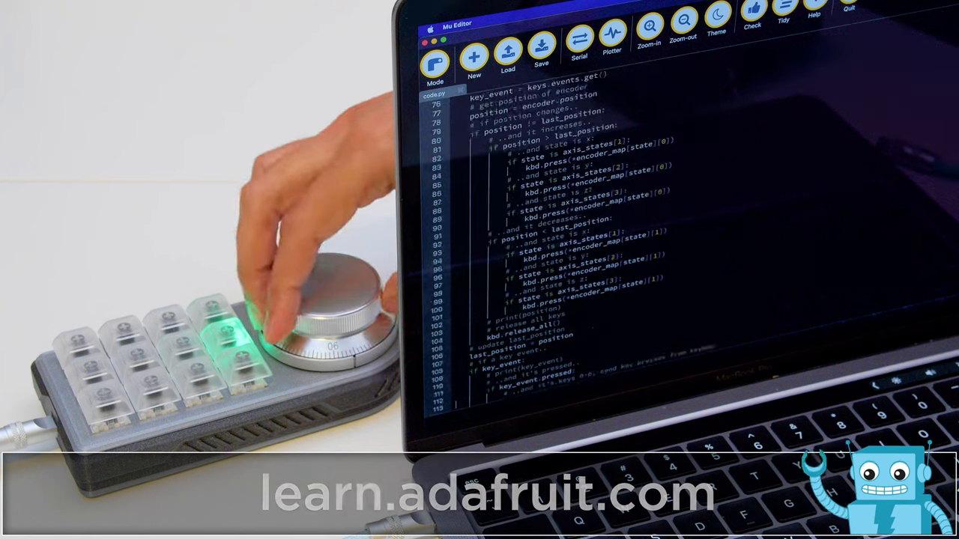